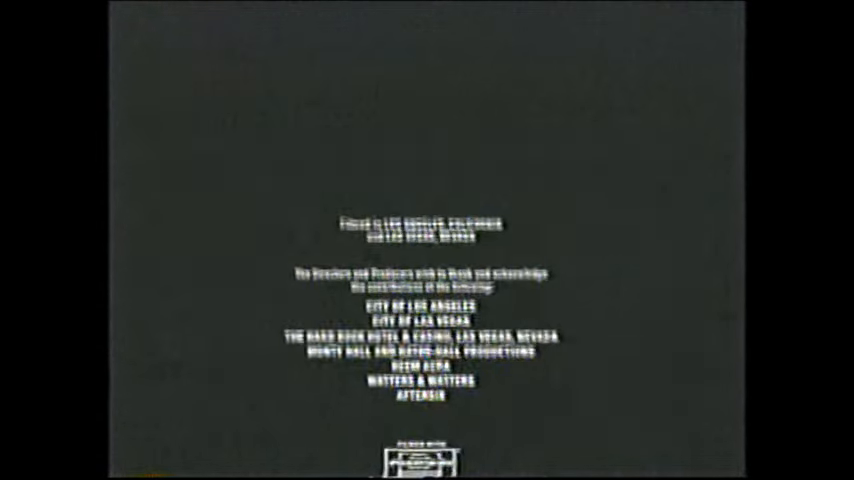
pyautogui.scroll(3)
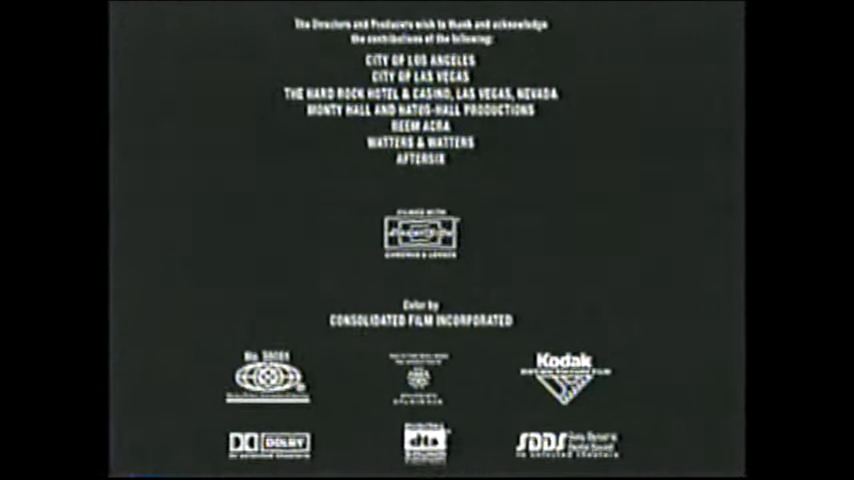